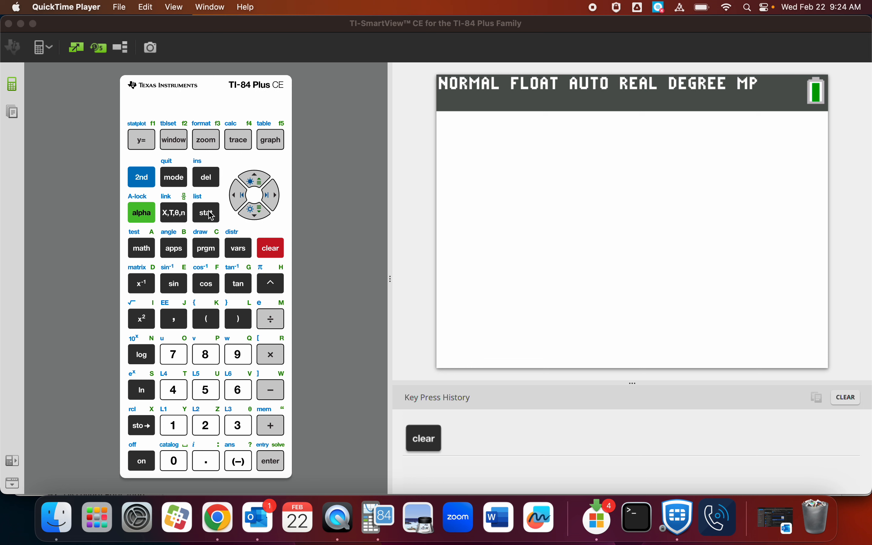
- Run SetUpEditor with L1 and L2 from the STAT menu so it returns Done
click(206, 213)
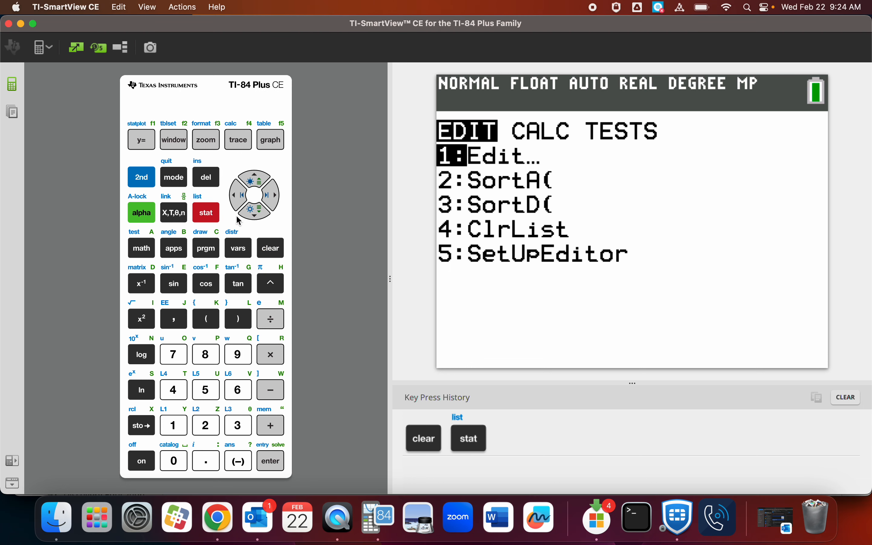
mouse_move(258, 223)
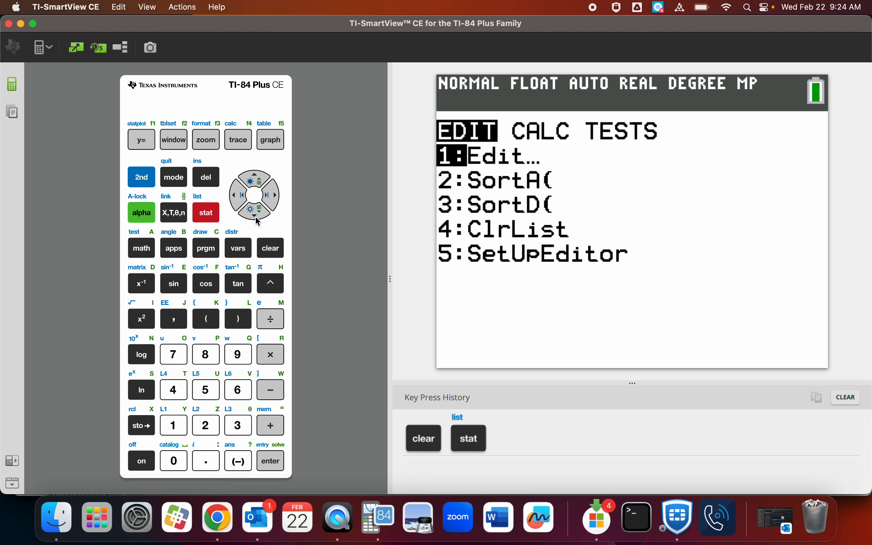
click(254, 214)
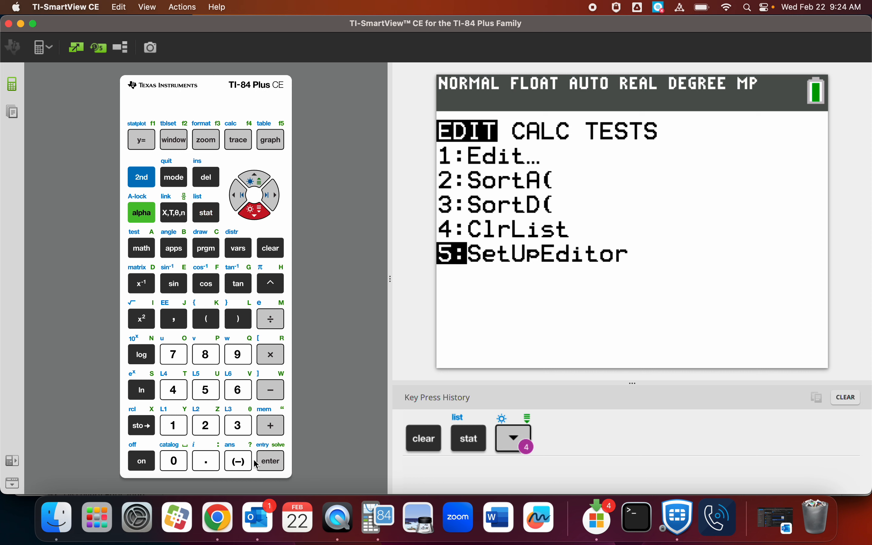
click(270, 461)
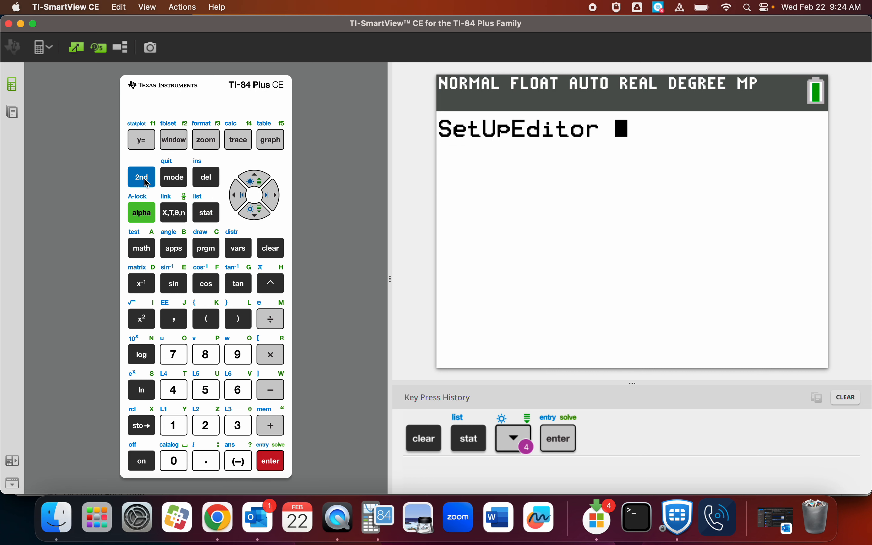
click(141, 177)
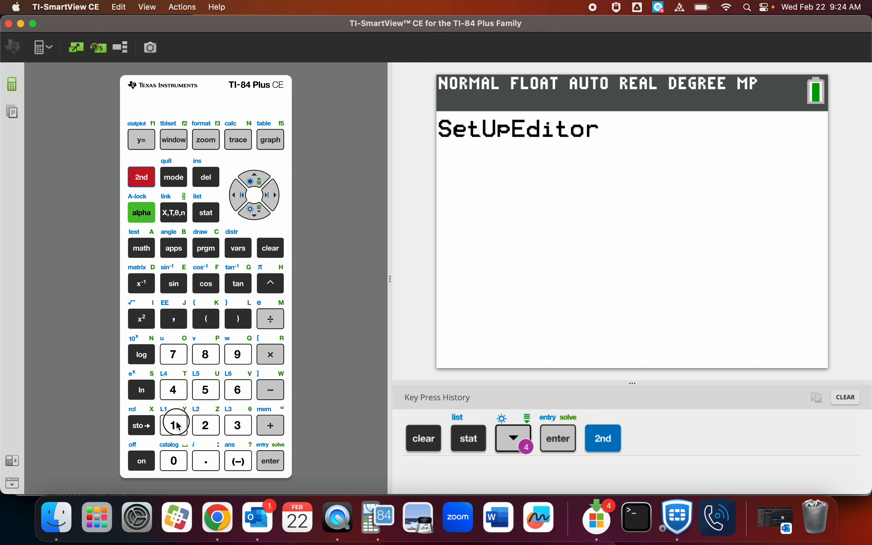
click(173, 319)
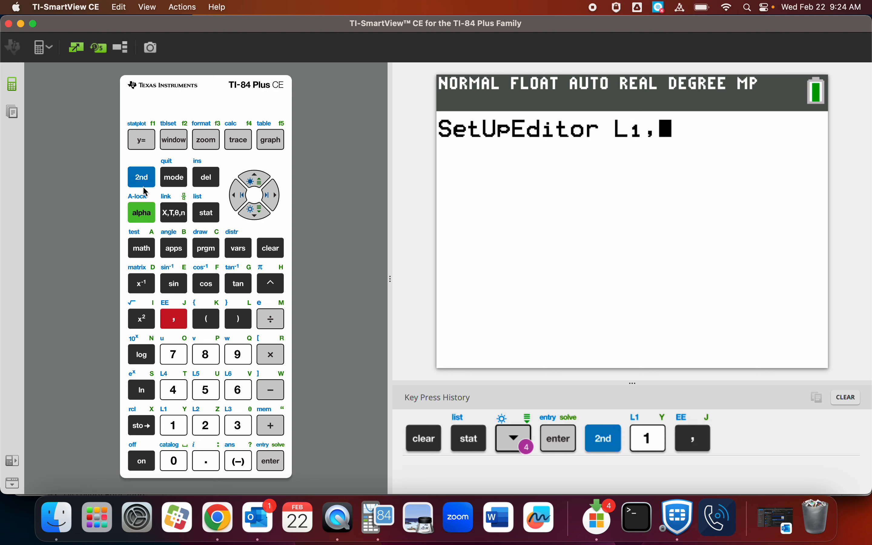
click(206, 425)
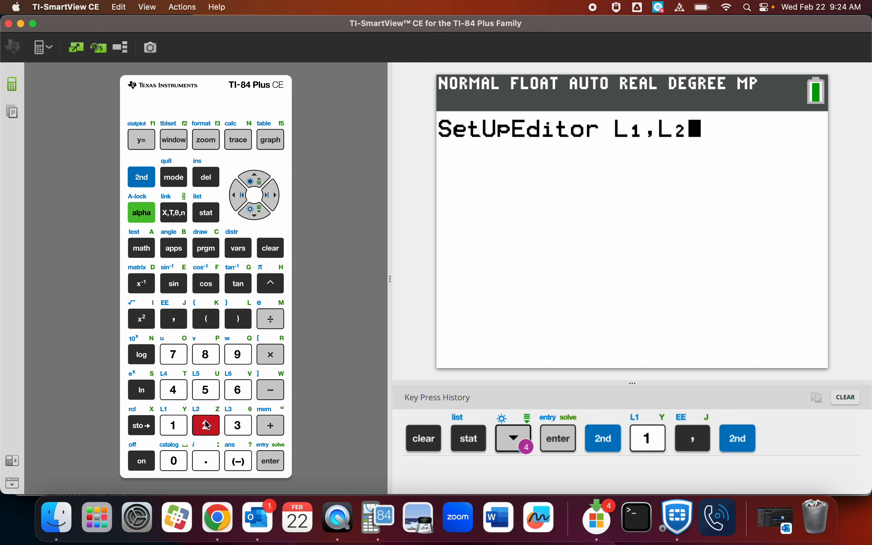
click(270, 461)
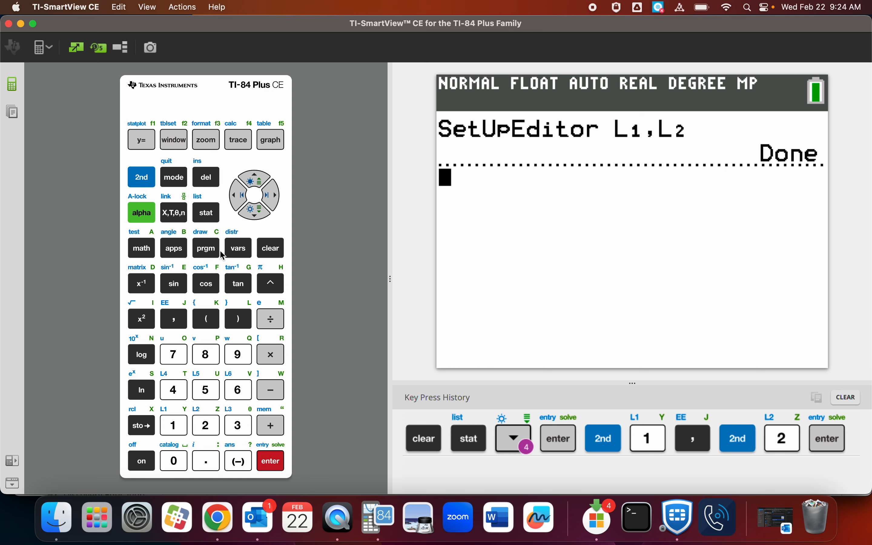
- Clear all old values from the L1 and L2 columns, ending at L1(1)
click(206, 213)
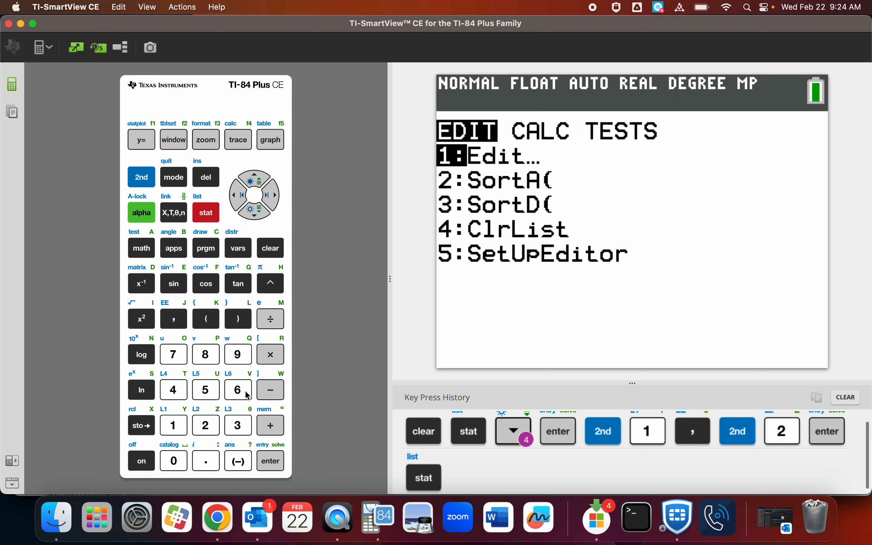
click(271, 461)
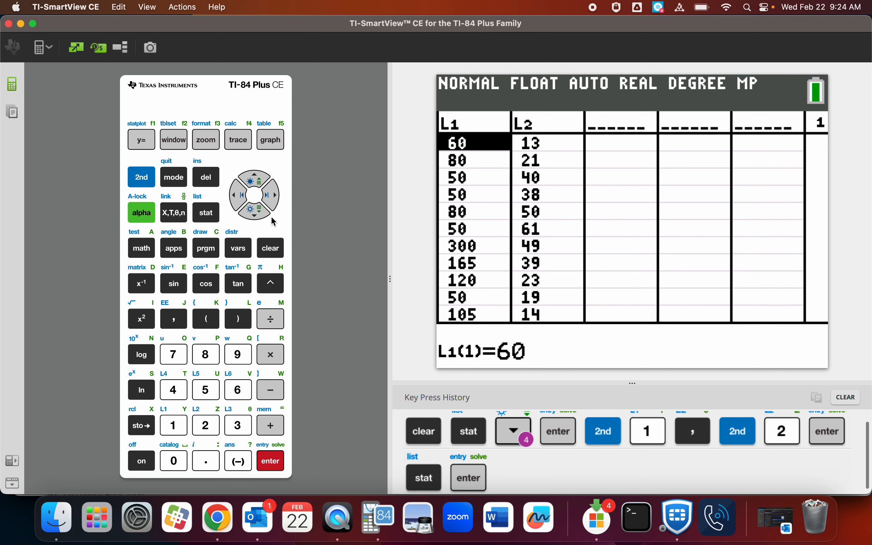
click(254, 179)
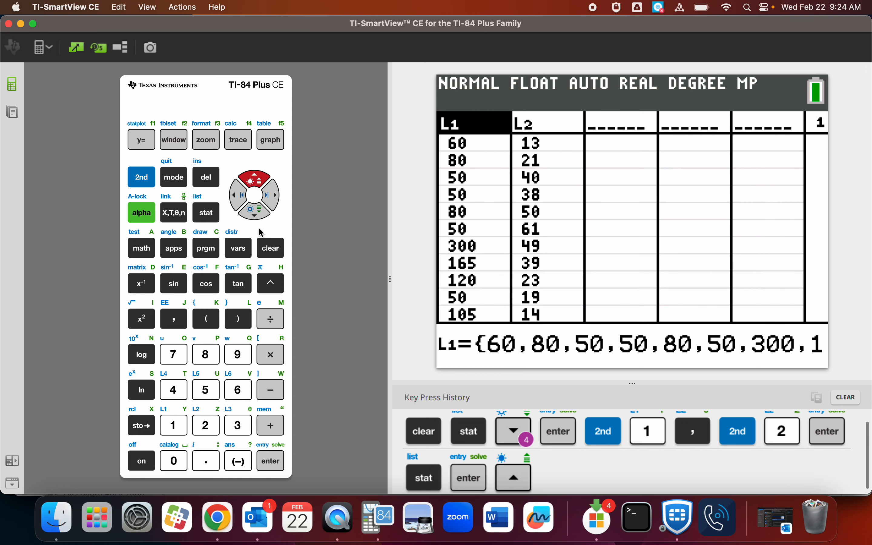
click(255, 210)
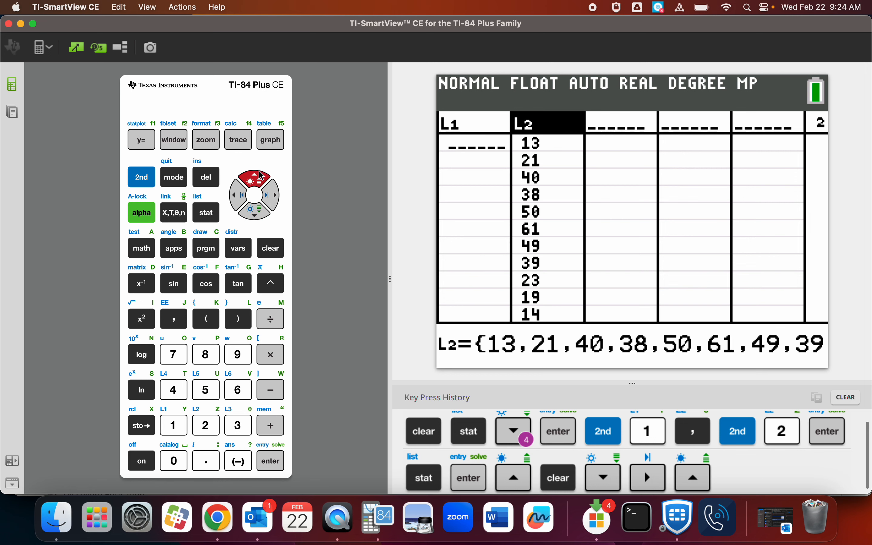
click(270, 248)
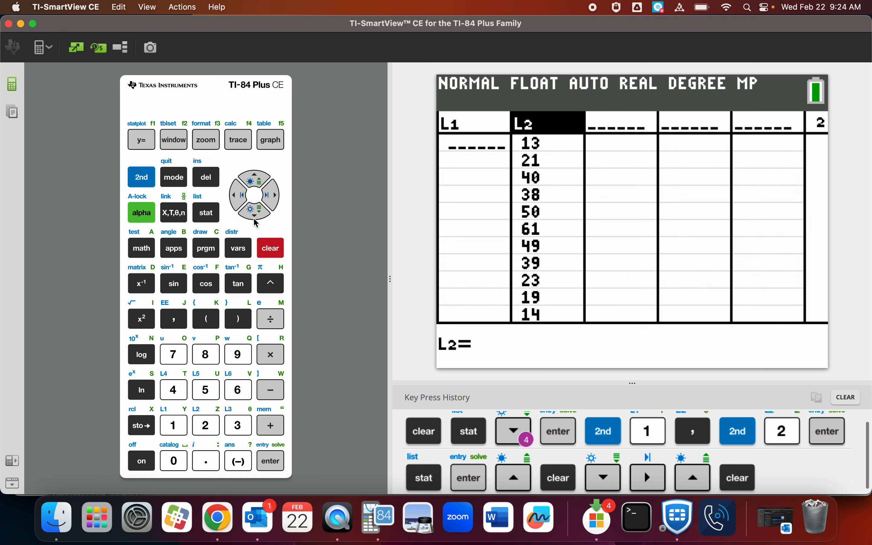
click(236, 196)
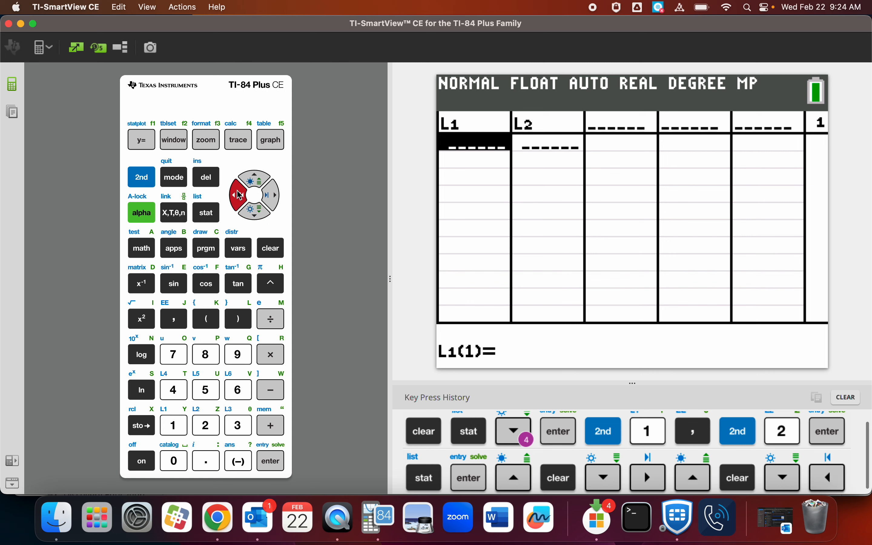
- Enter 57, 61, 67, 72, 80 and 82 into list L1
click(206, 390)
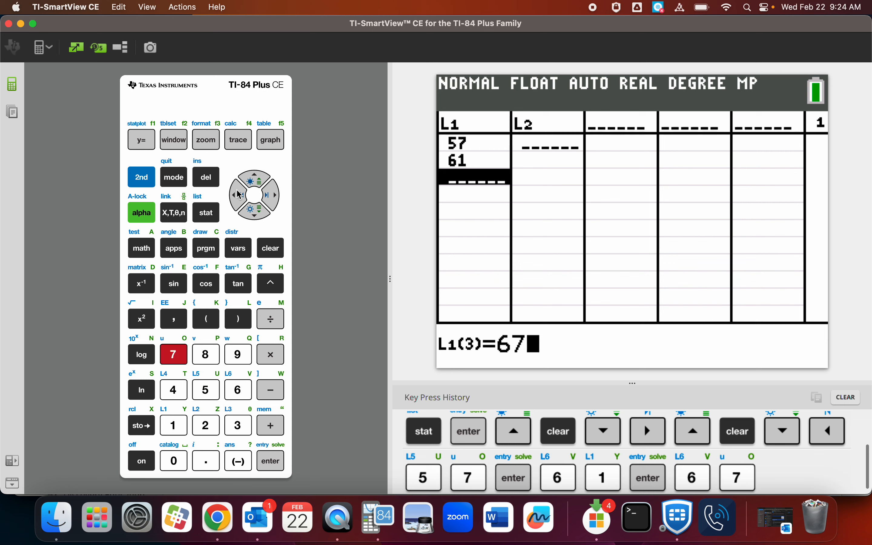
click(271, 461)
text(72)
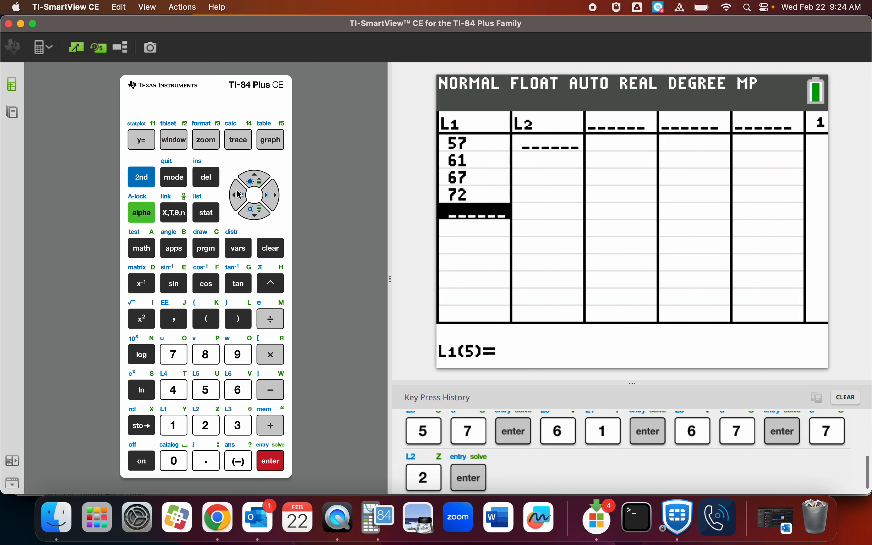
click(174, 460)
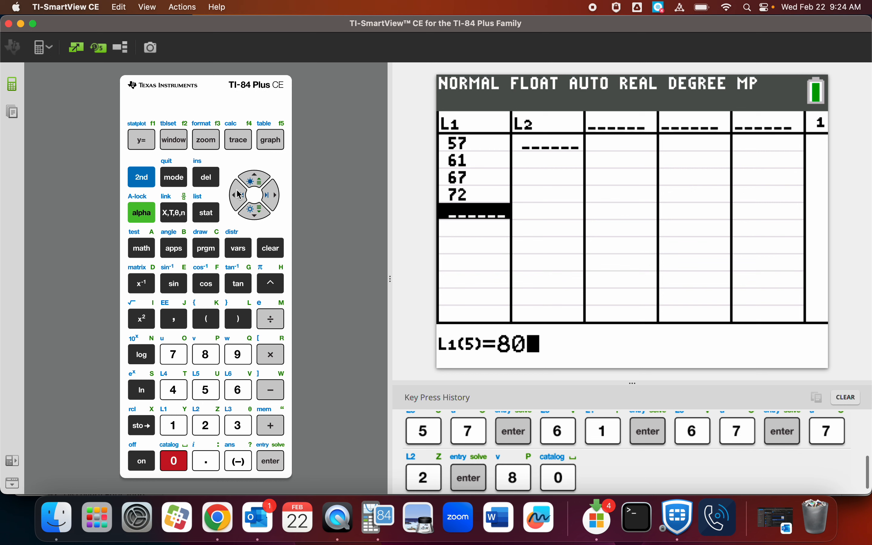
click(206, 425)
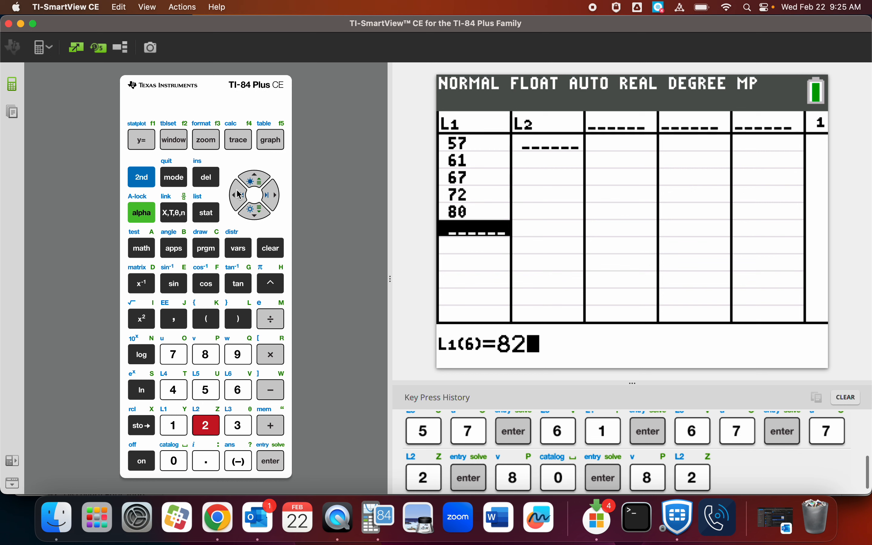
click(271, 461)
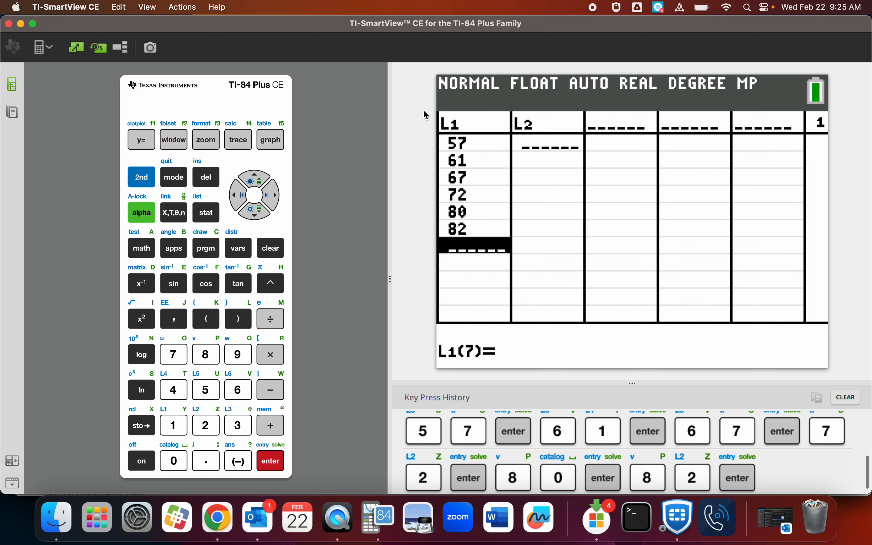
mouse_move(555, 147)
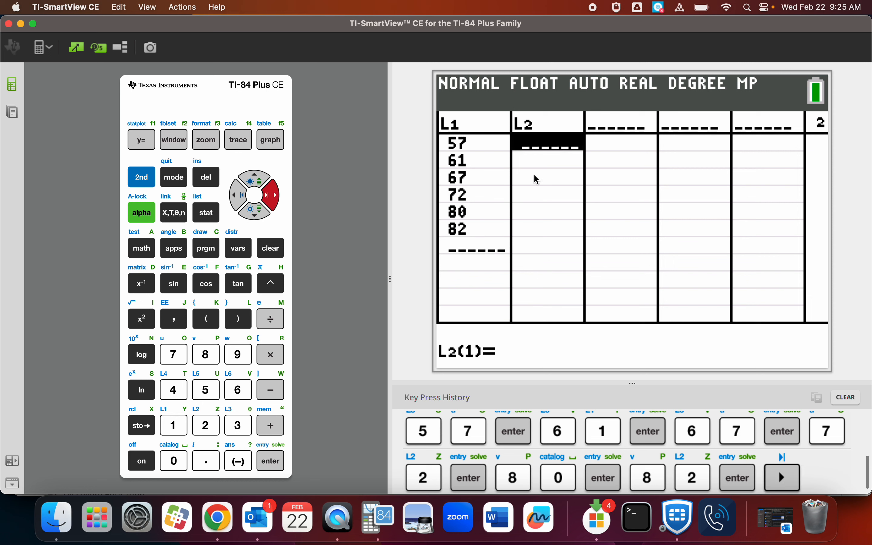
mouse_move(542, 154)
text(32.9)
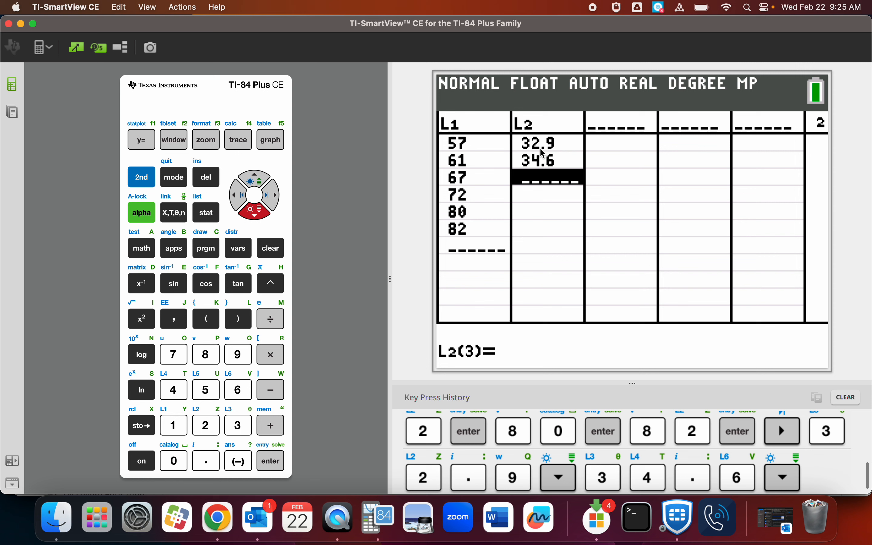
- Finish L2 with 37.9, 39, 43.2, 43.7, then delete the old Y1 equation
click(238, 355)
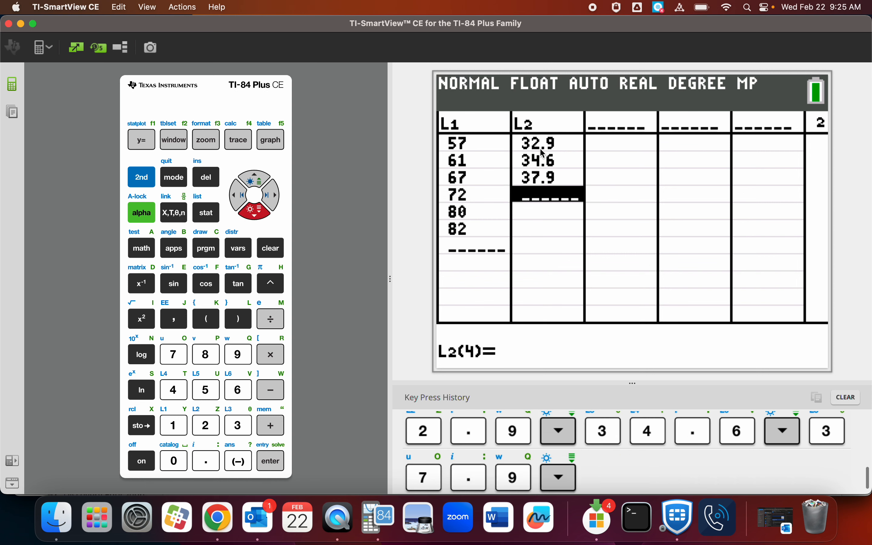
click(238, 354)
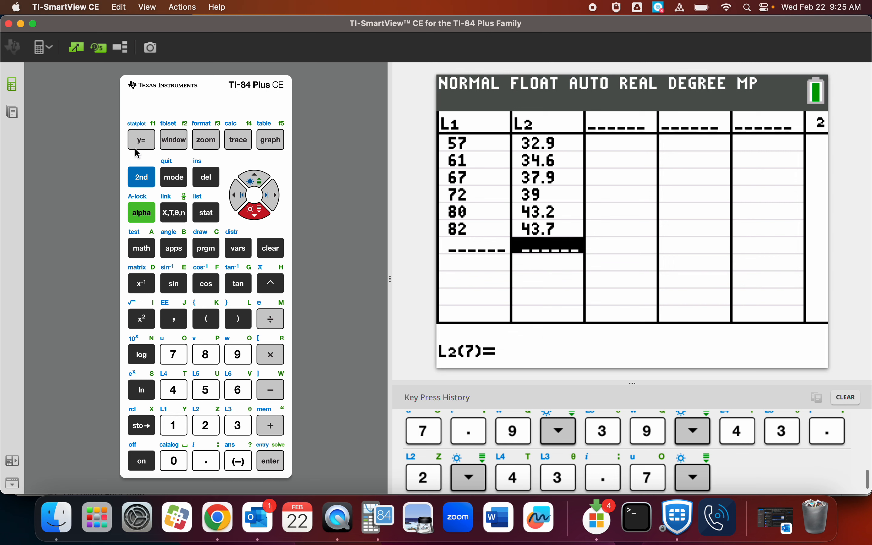
click(141, 139)
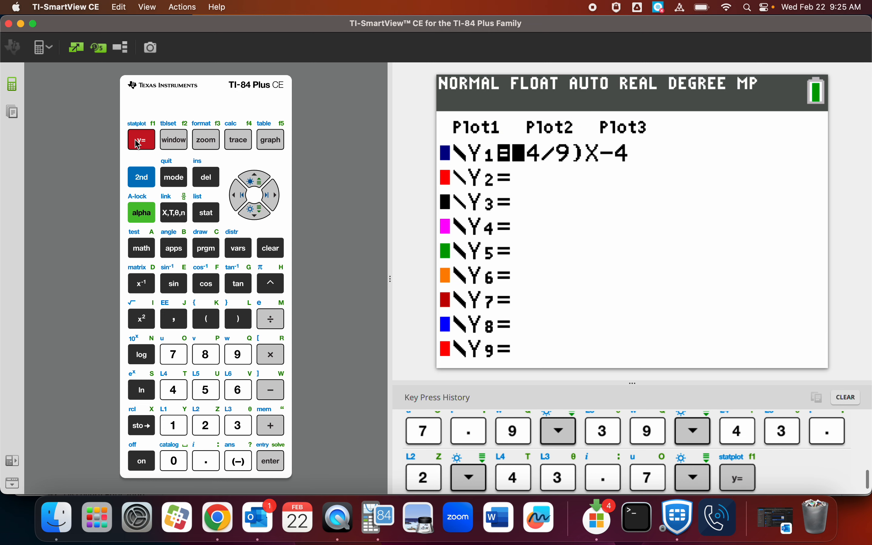
click(270, 248)
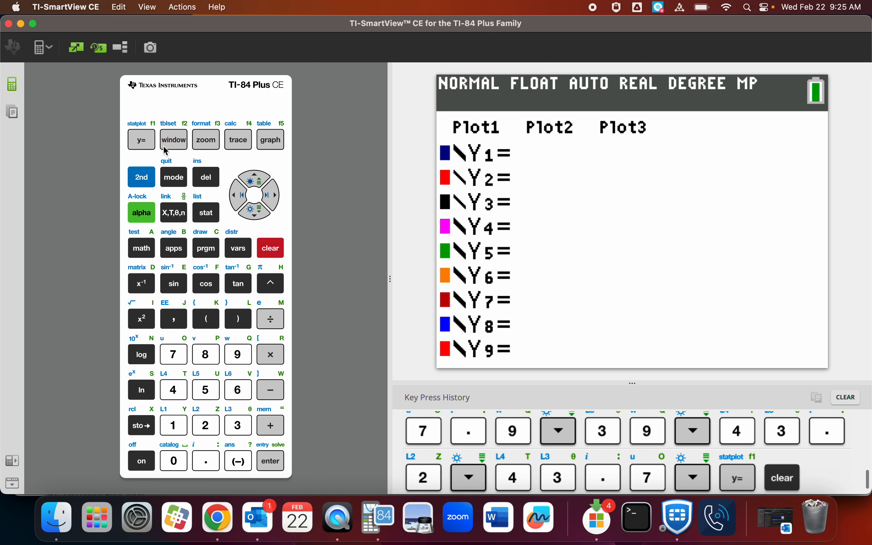
click(206, 212)
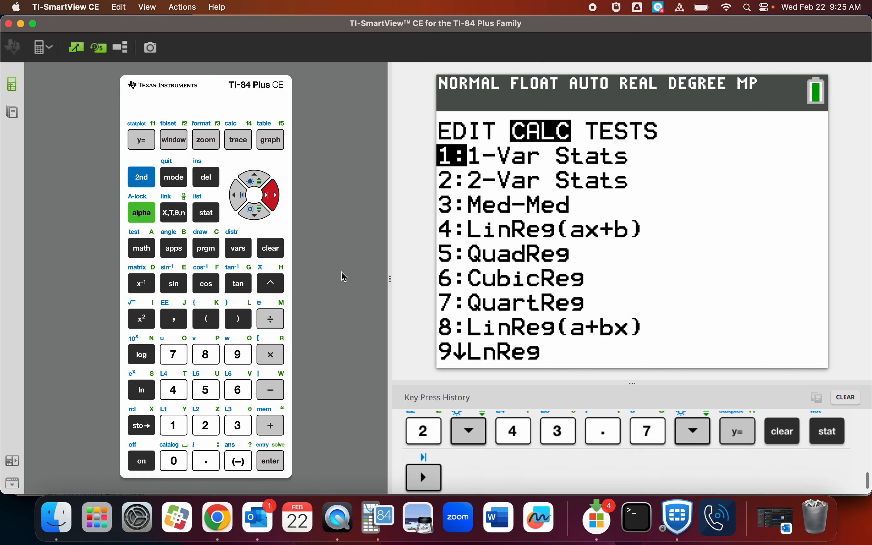
- Choose 4:LinReg(ax+b) from STAT CALC with Xlist L1 and Ylist L2
click(255, 213)
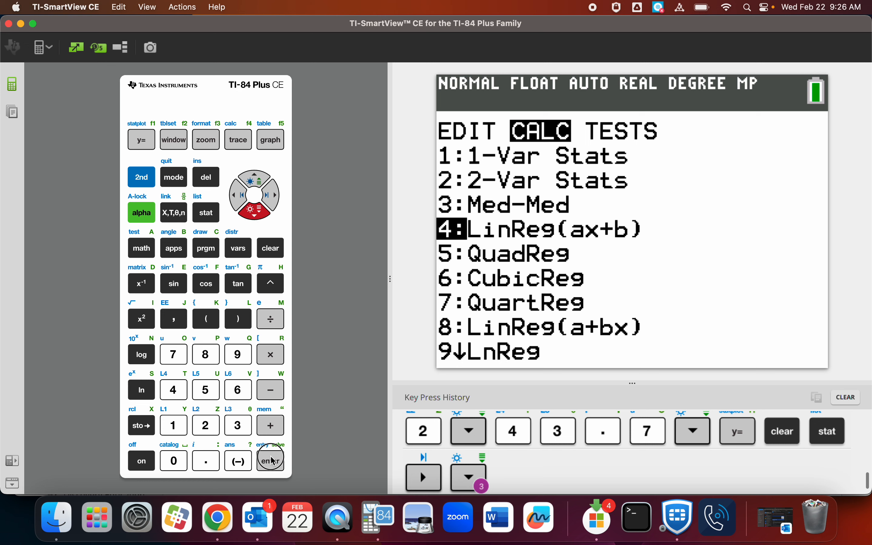
click(270, 461)
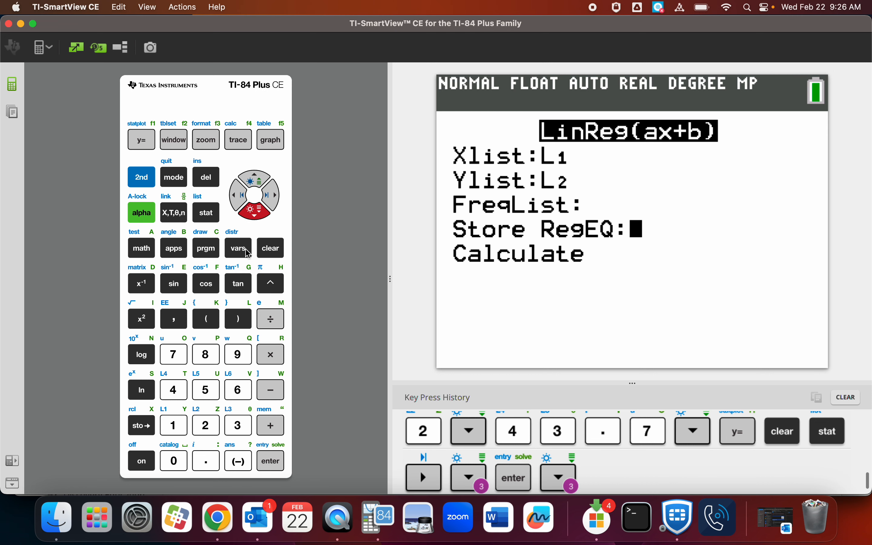
- Set Store RegEQ to Y1 via VARS Y-VARS and move to Calculate
click(238, 247)
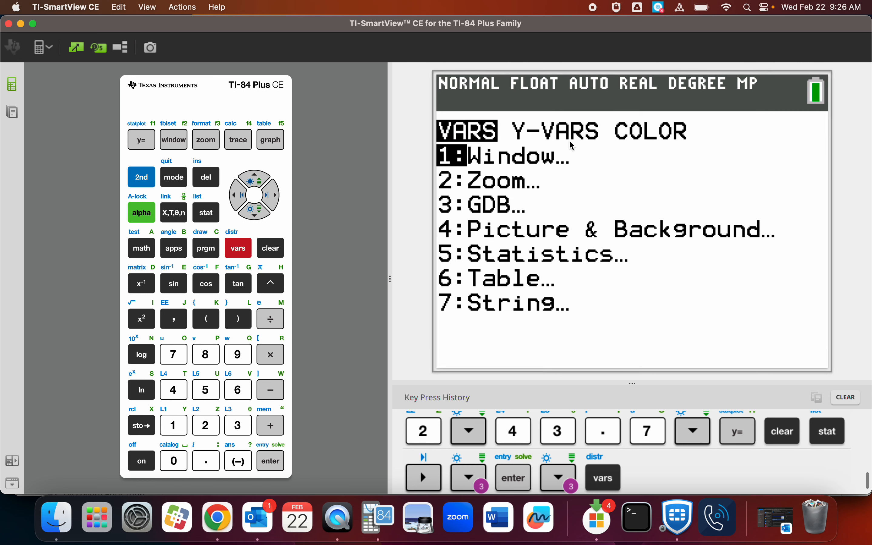
click(274, 195)
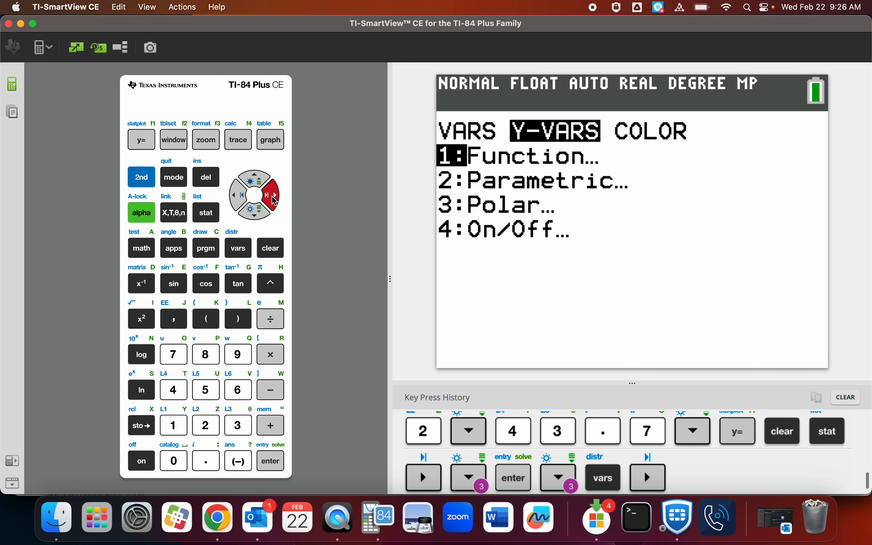
click(270, 461)
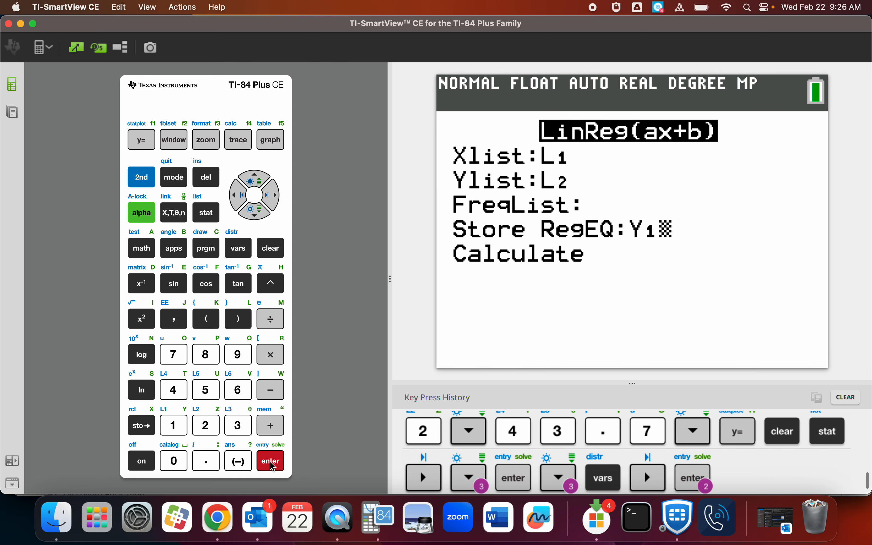
click(253, 213)
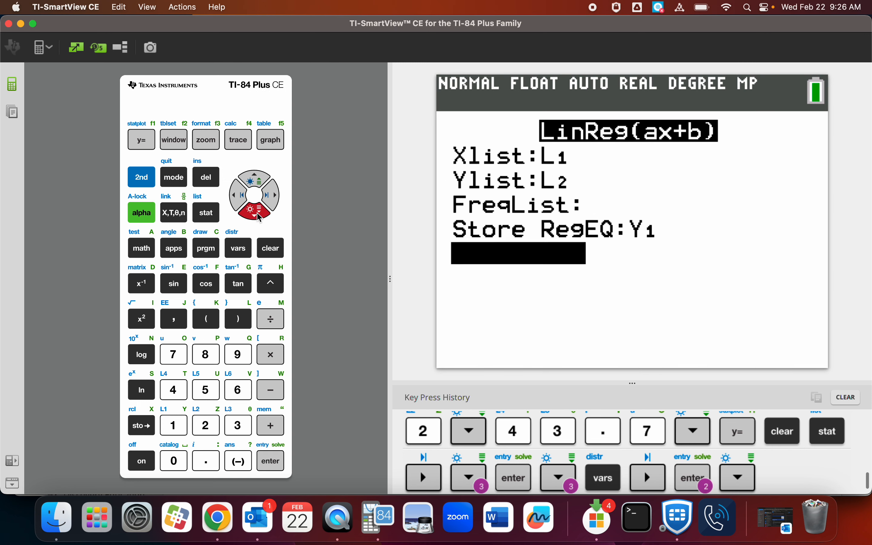
click(254, 214)
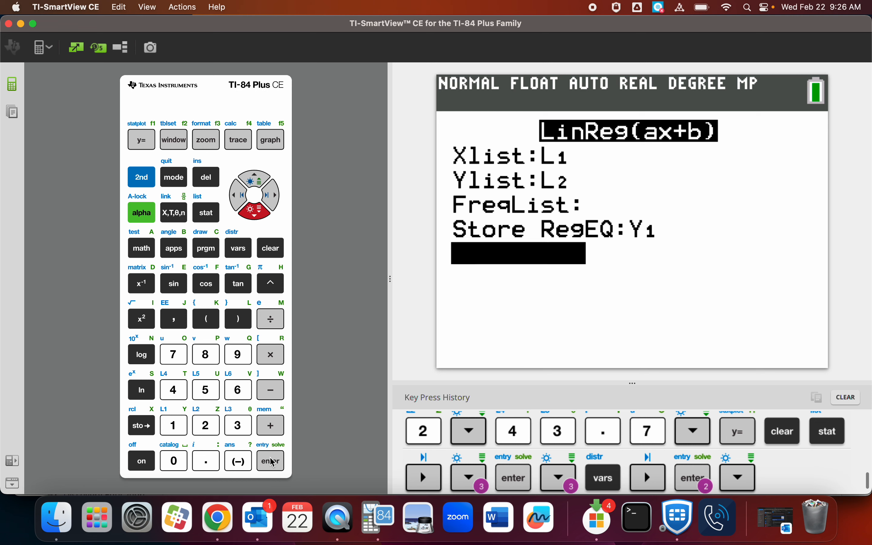
- Calculate LinReg giving a≈0.4344, b≈8.2169, r²≈0.9930, r≈0.9965, then check Y1
click(270, 460)
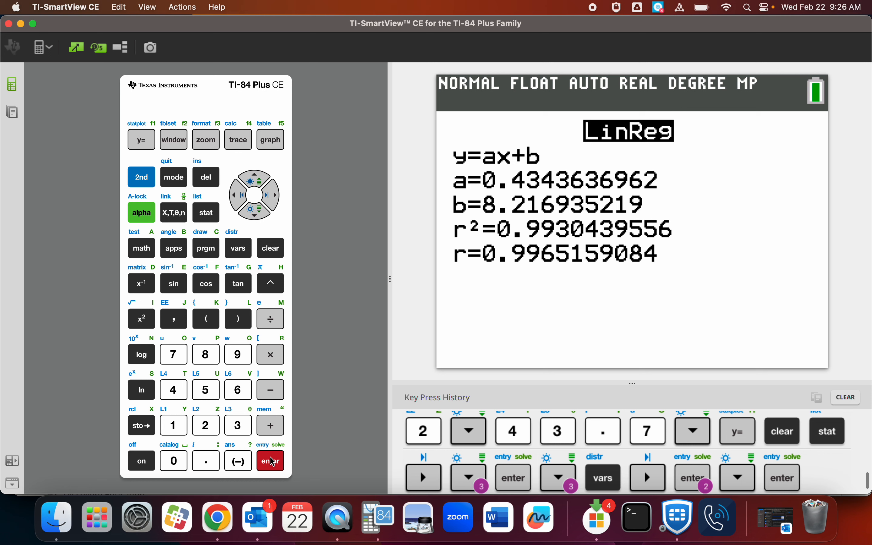
click(270, 460)
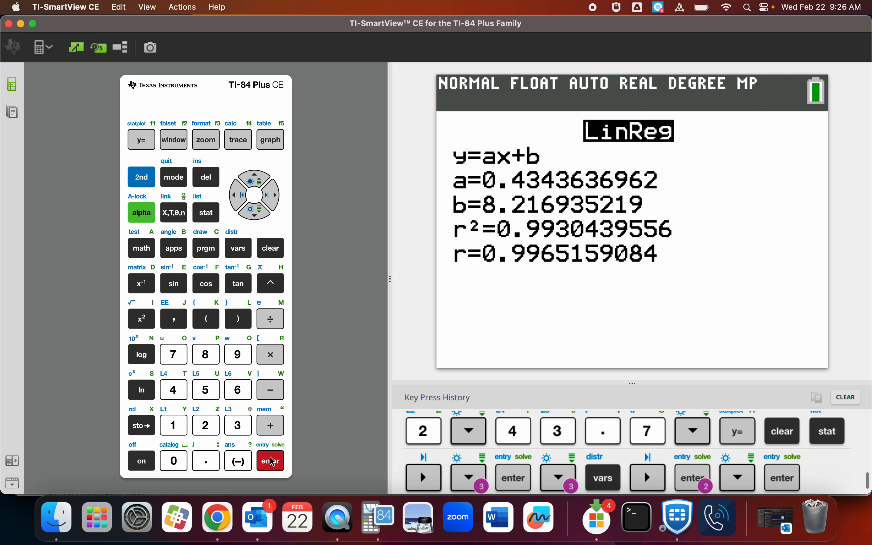
click(270, 460)
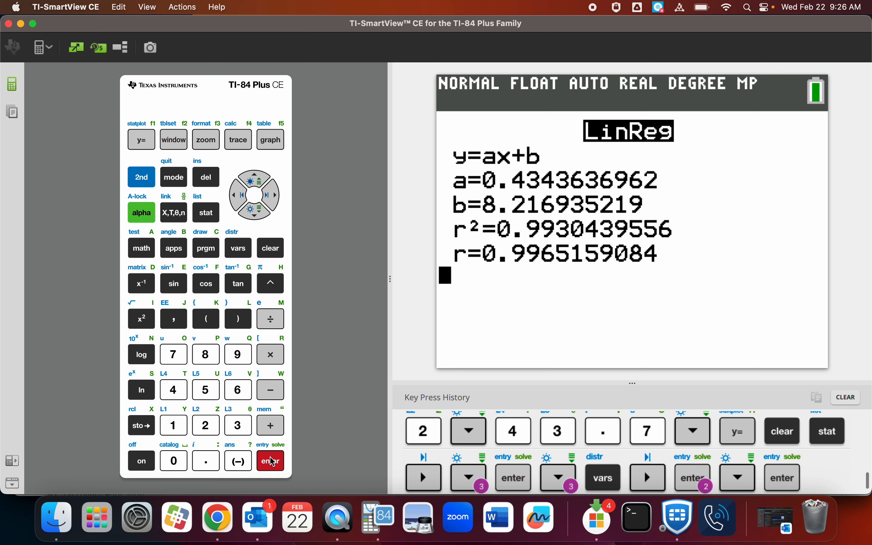
click(270, 461)
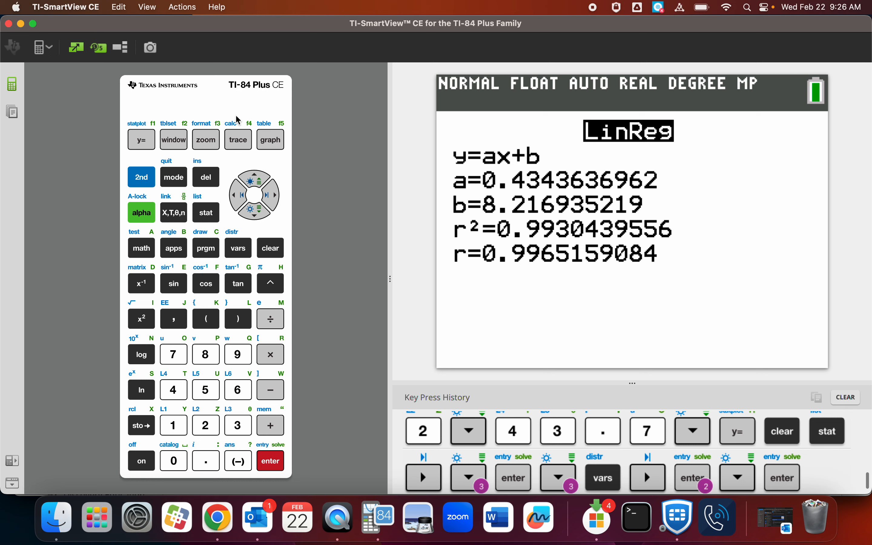
mouse_move(196, 168)
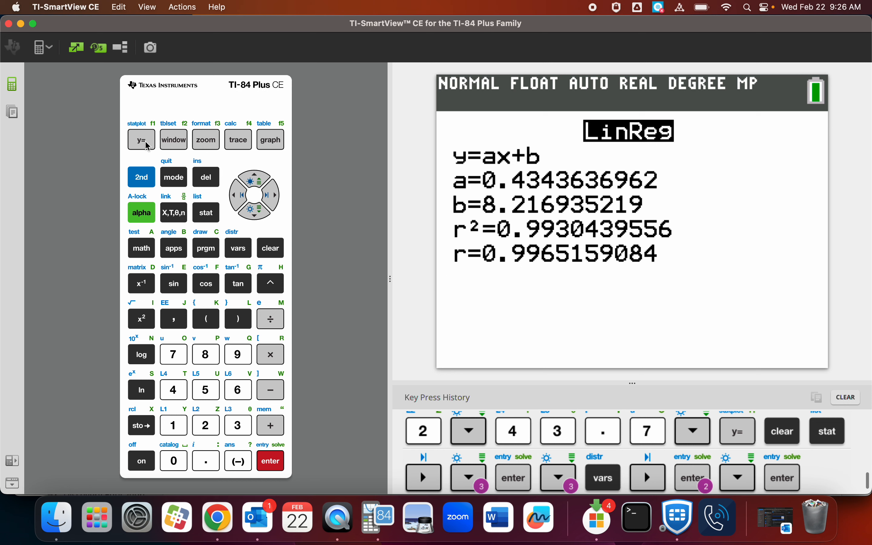
click(141, 140)
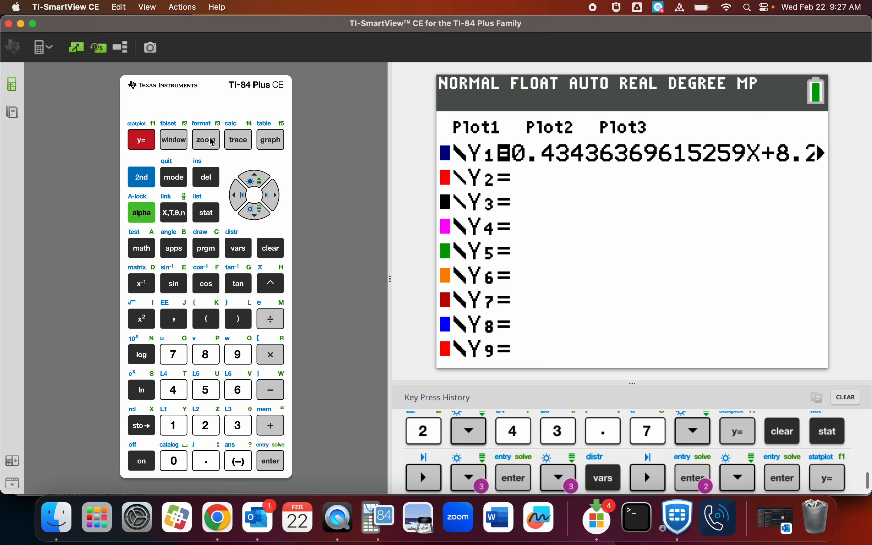
- Graph Y1 with ZStandard, then set Ymax=15 in WINDOW and redraw the line
click(206, 139)
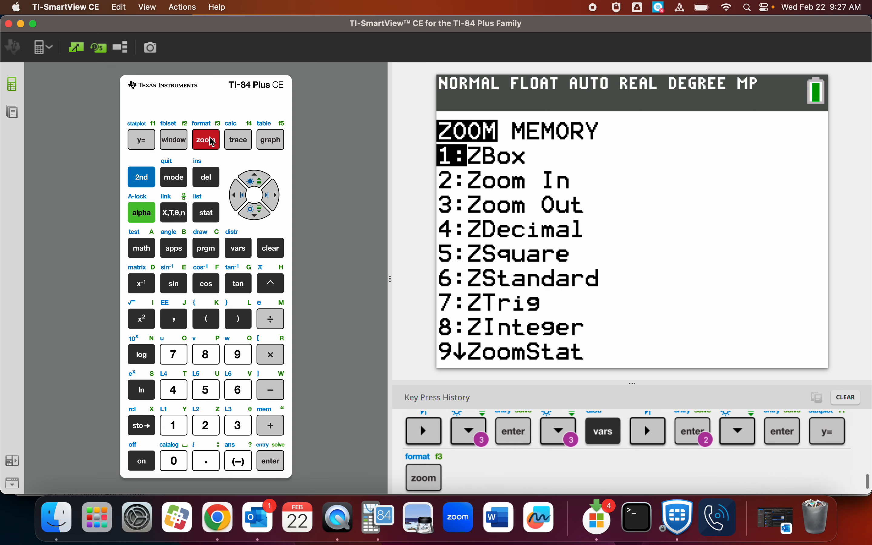
click(238, 390)
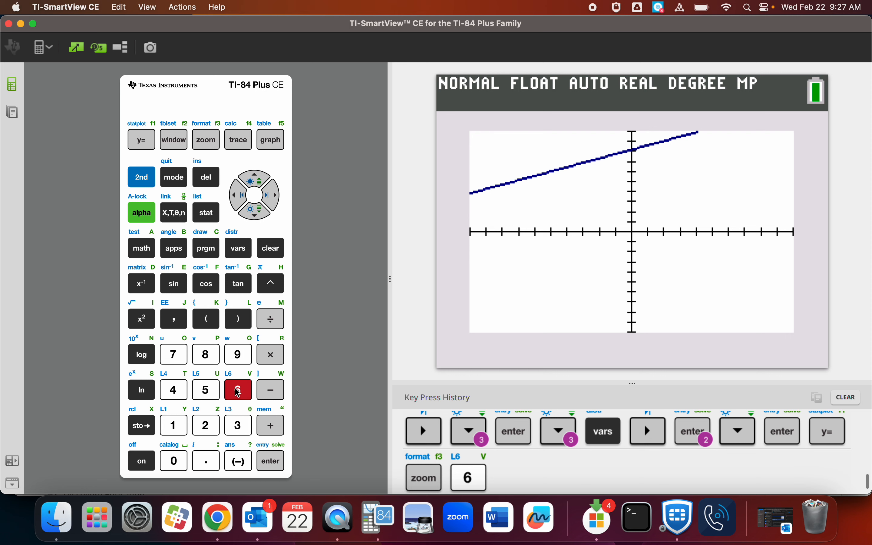
click(173, 139)
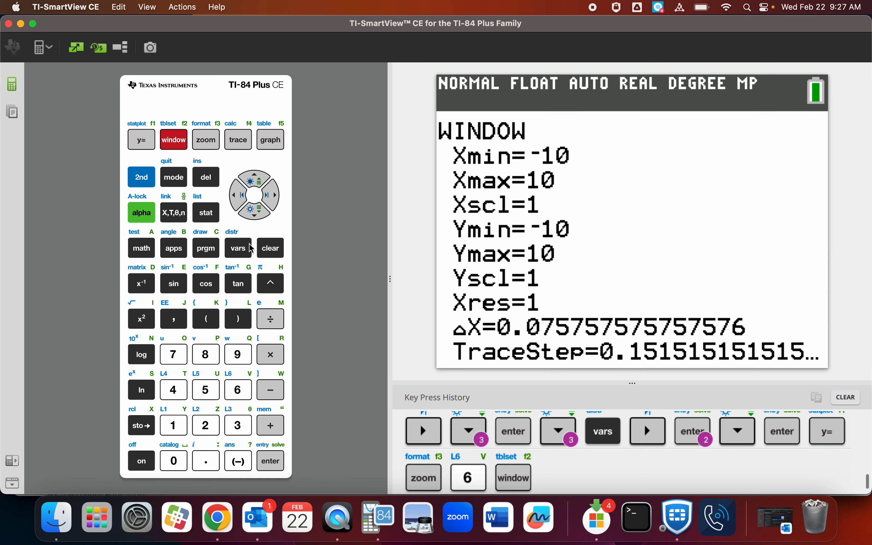
click(255, 213)
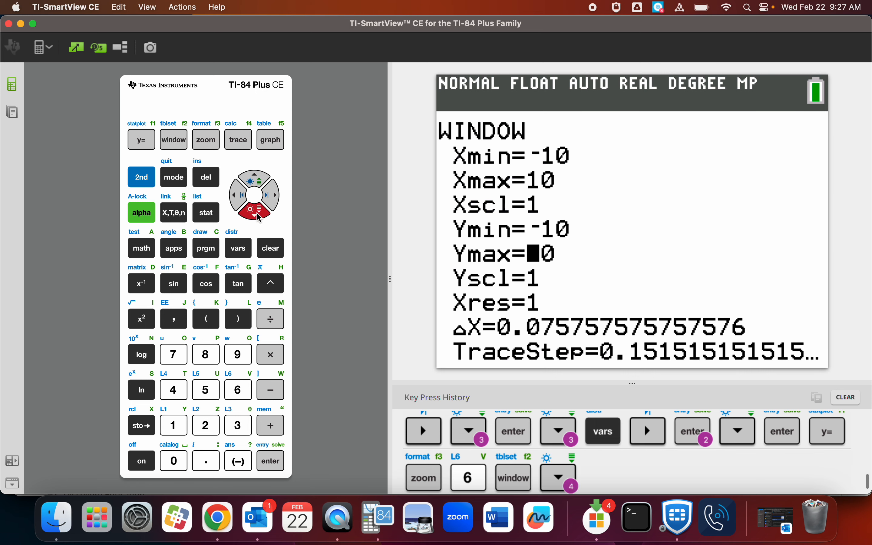
click(173, 425)
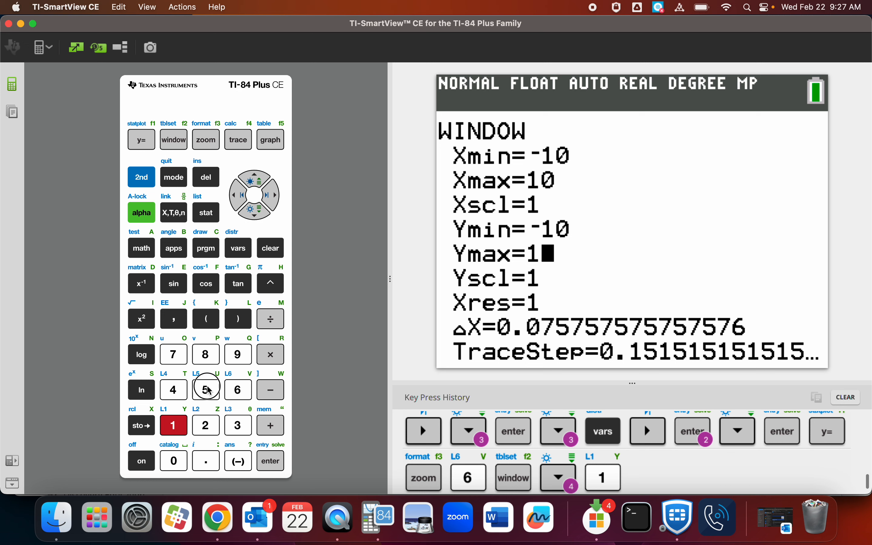
click(270, 139)
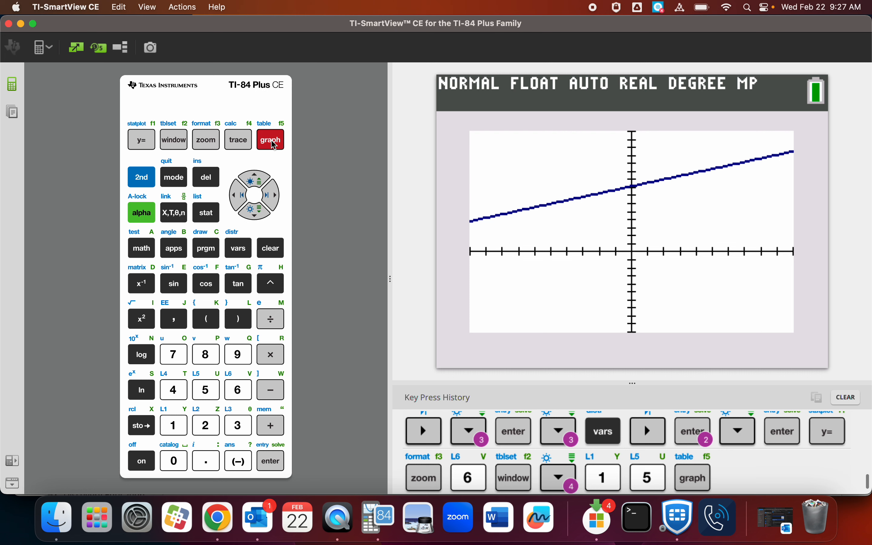
click(142, 177)
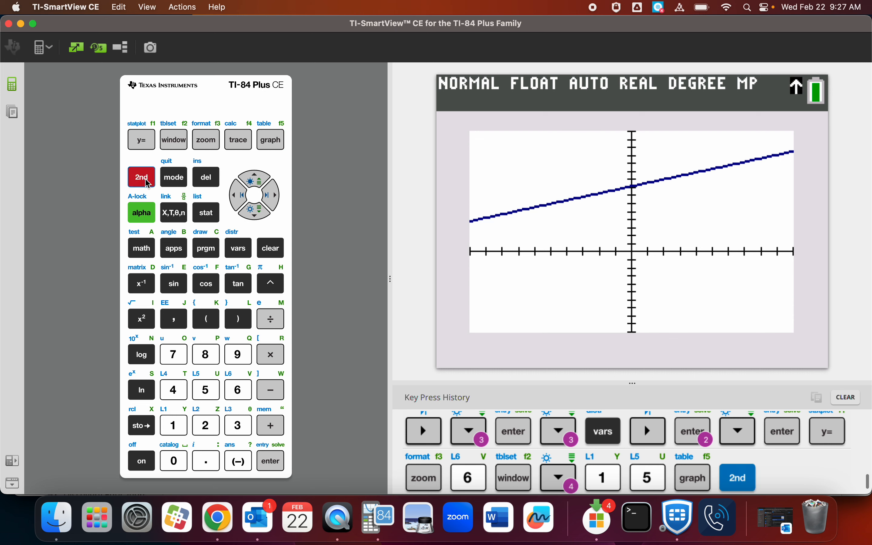
- Set TblStart=0 and scroll the Y1 table down to X=67 (Y1≈37.319)
click(173, 139)
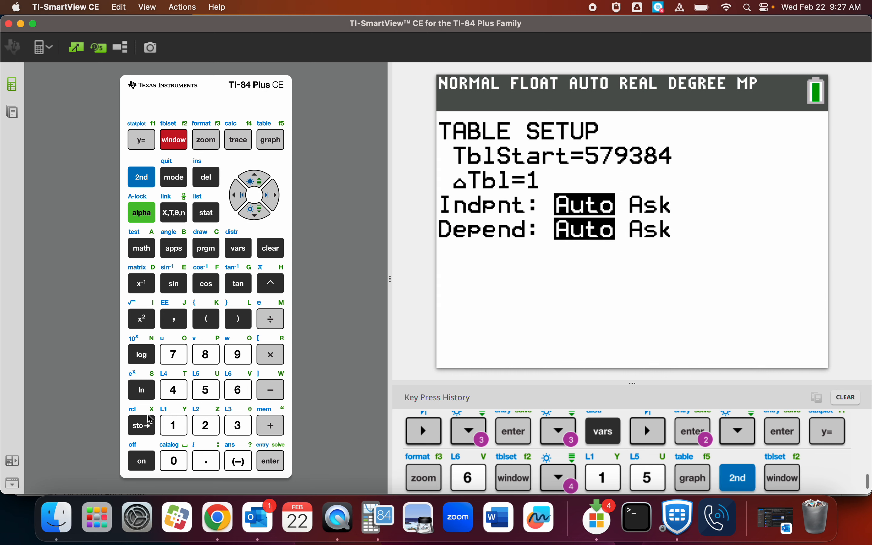
click(174, 460)
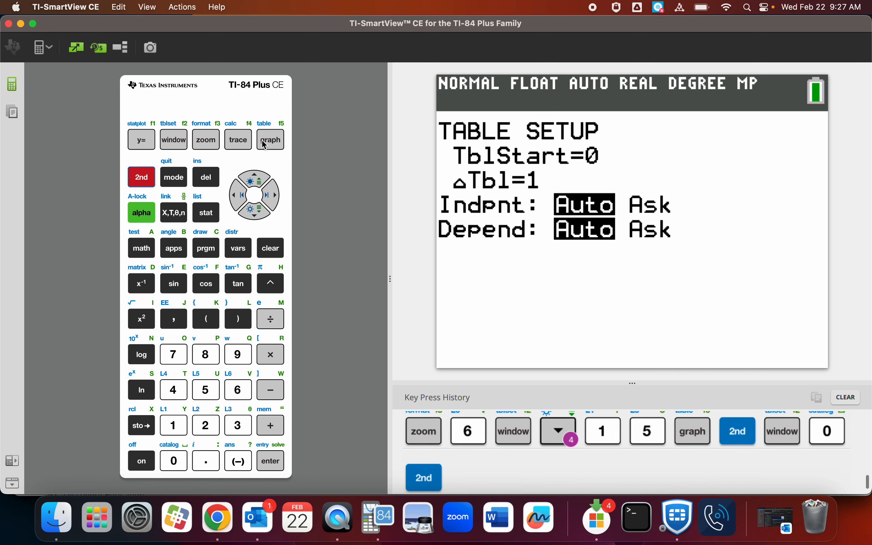
click(270, 139)
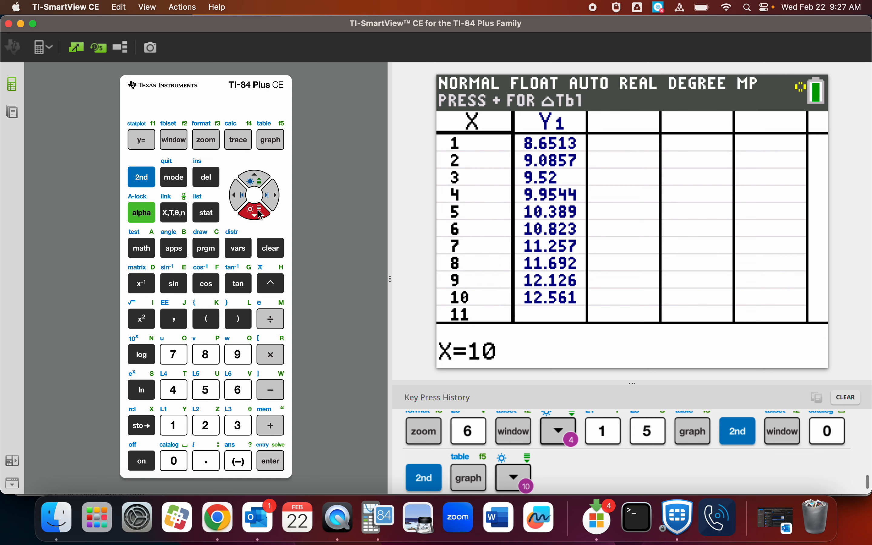
click(254, 213)
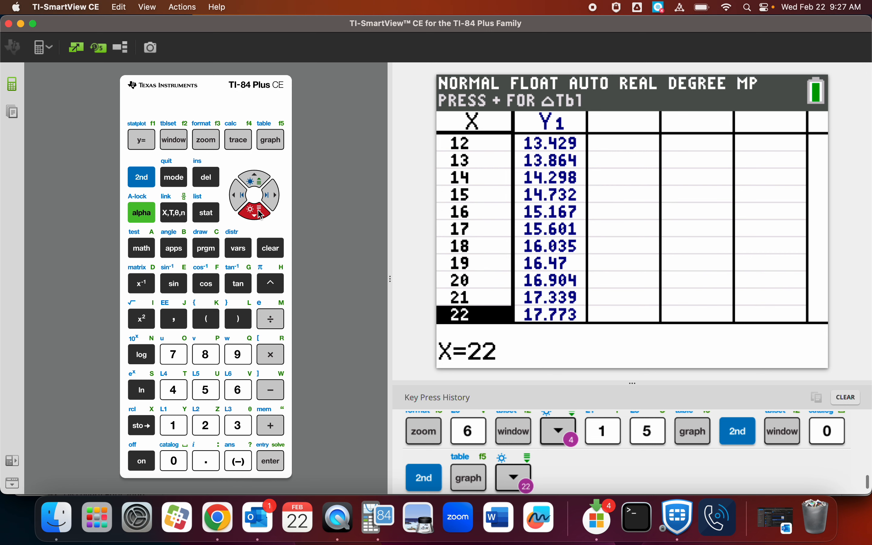
click(255, 215)
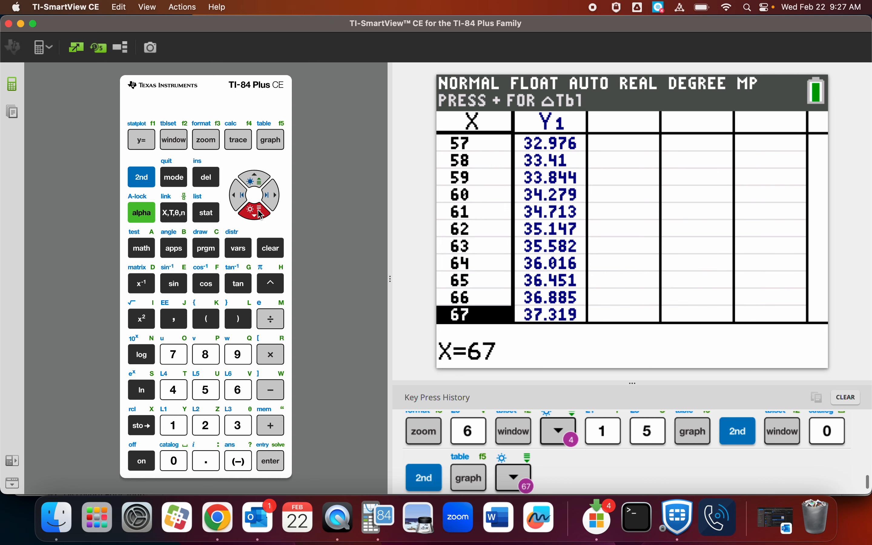
mouse_move(532, 289)
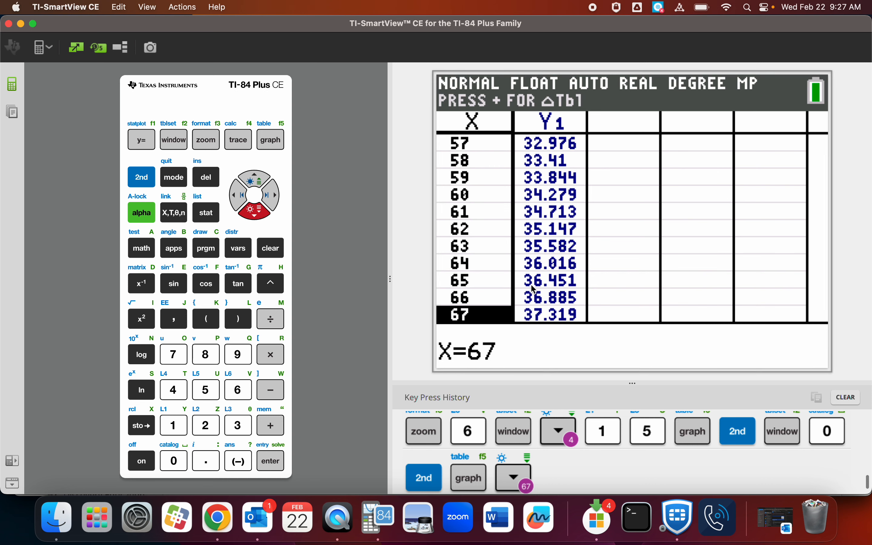
mouse_move(512, 349)
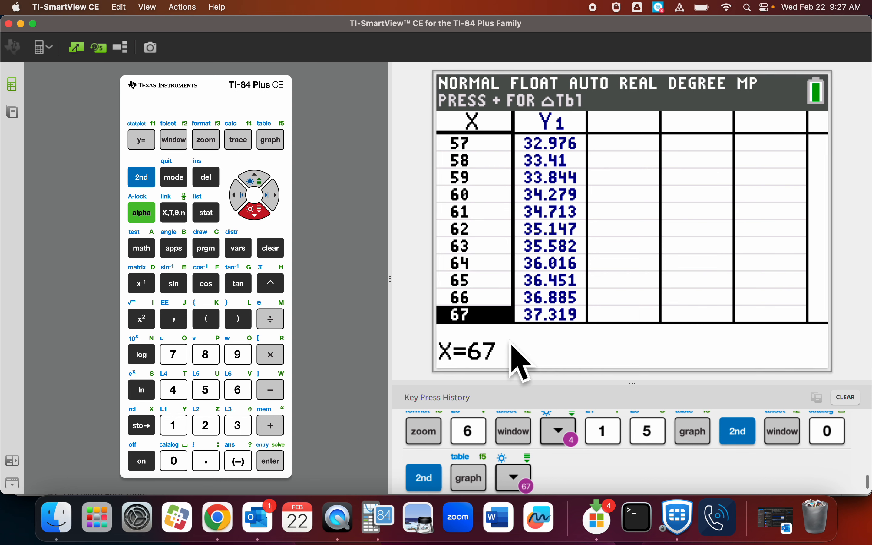
mouse_move(349, 310)
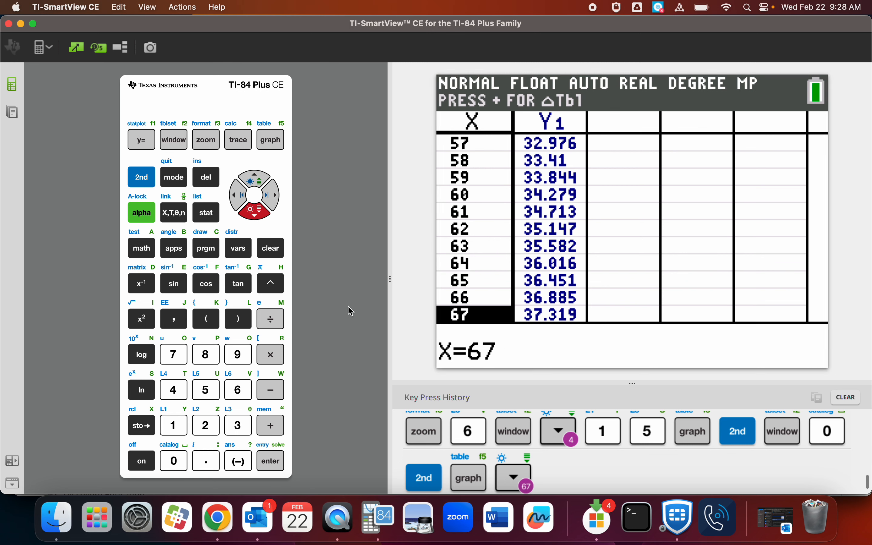
- Rerun LinReg(ax+b) on L1, L2 without storing, again a≈0.4344, b≈8.2169, r≈0.9965
click(206, 213)
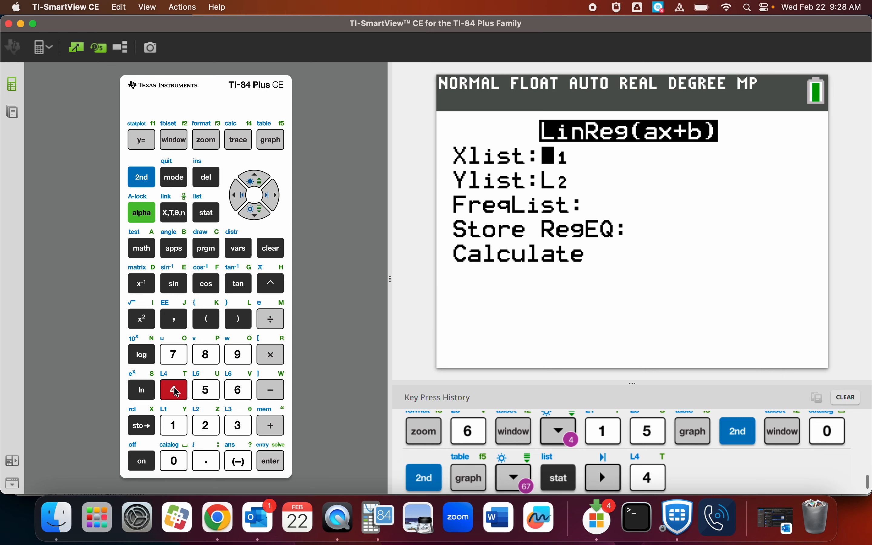
click(270, 461)
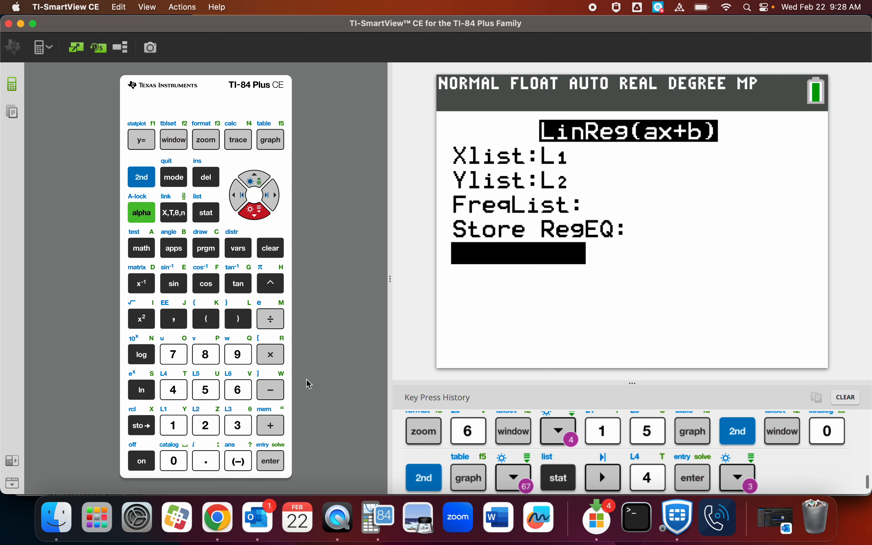
click(270, 460)
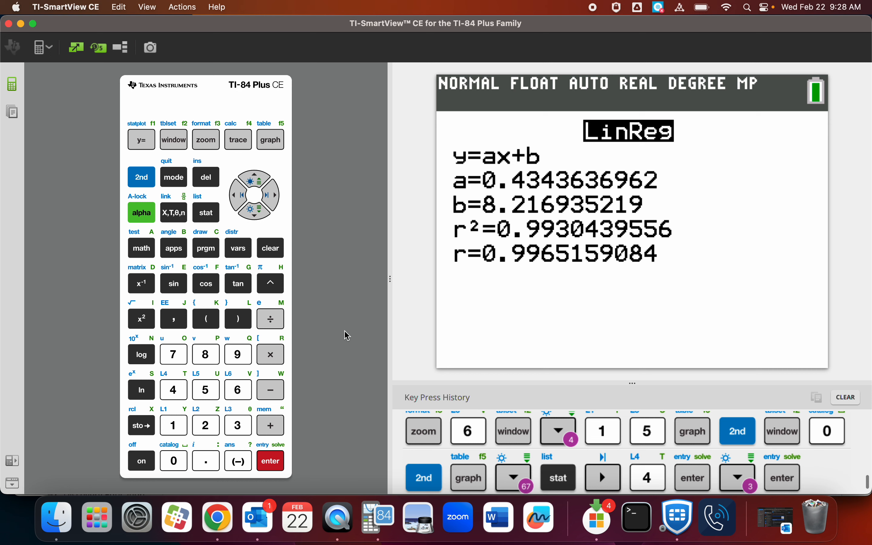
mouse_move(242, 304)
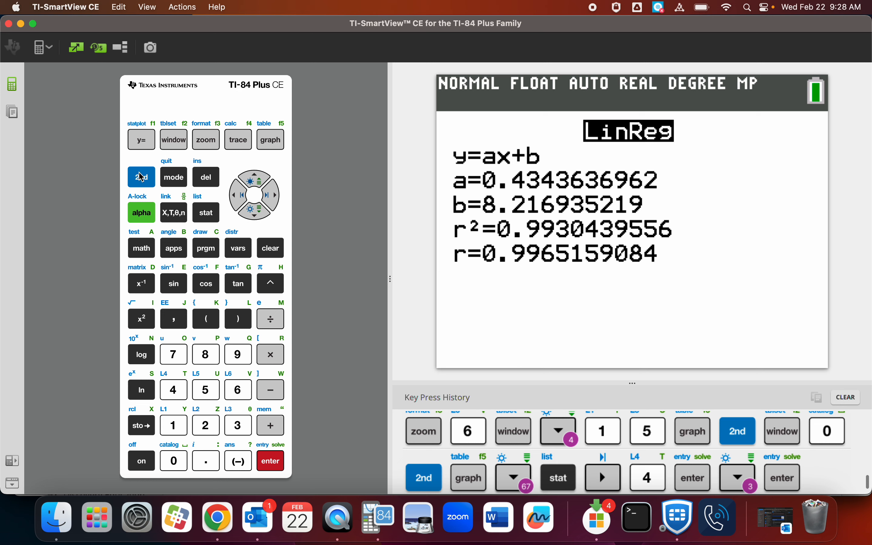
- Open CATALOG (2nd 0) and scroll through the D entries toward DiagnosticOn
click(174, 461)
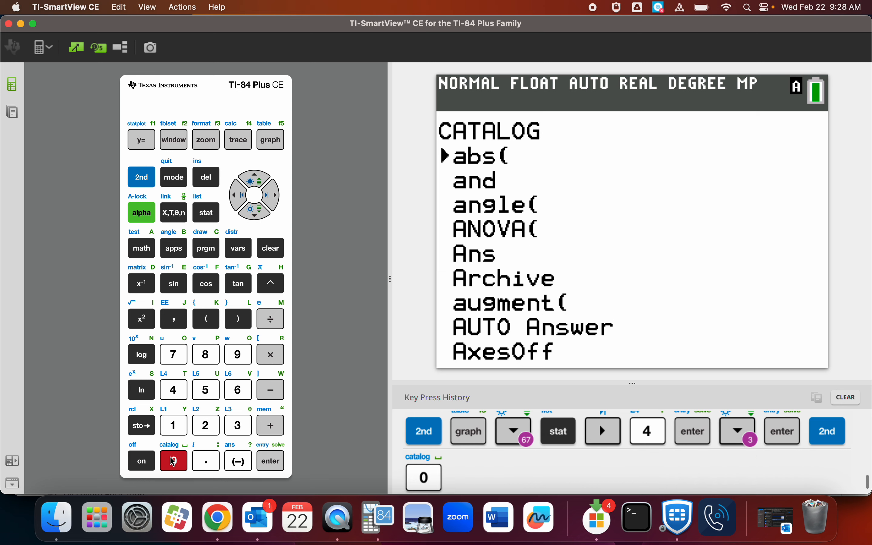
click(254, 213)
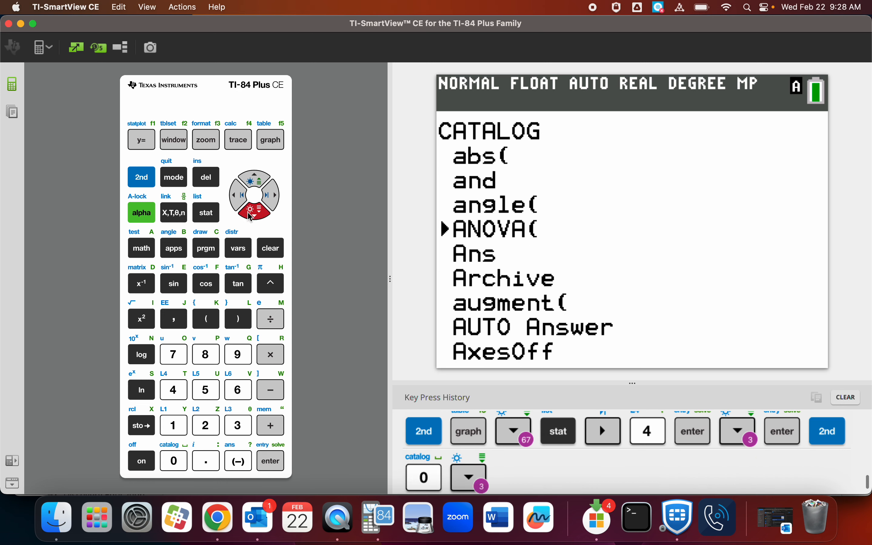
click(469, 478)
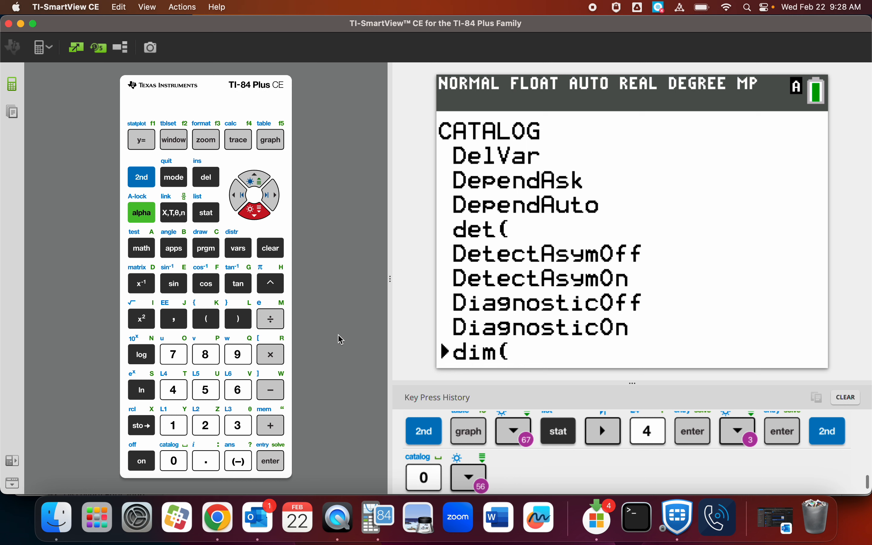
mouse_move(336, 519)
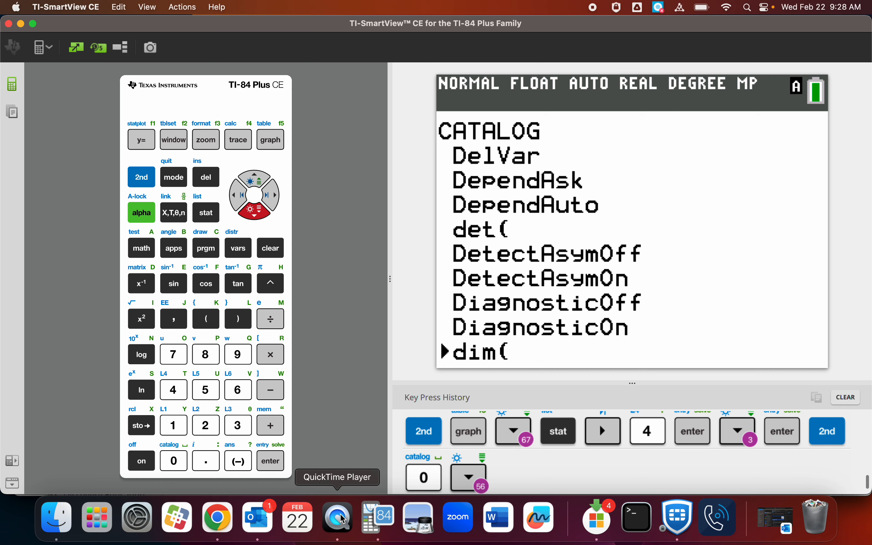
- Bring QuickTime Player to the front from the Dock, leaving the emulator's Catalog on dim( behind
click(335, 518)
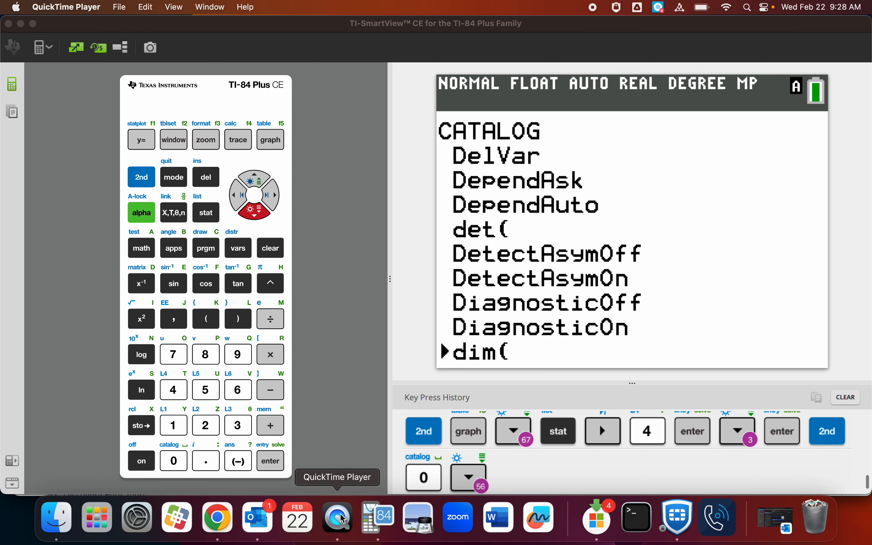
mouse_move(228, 172)
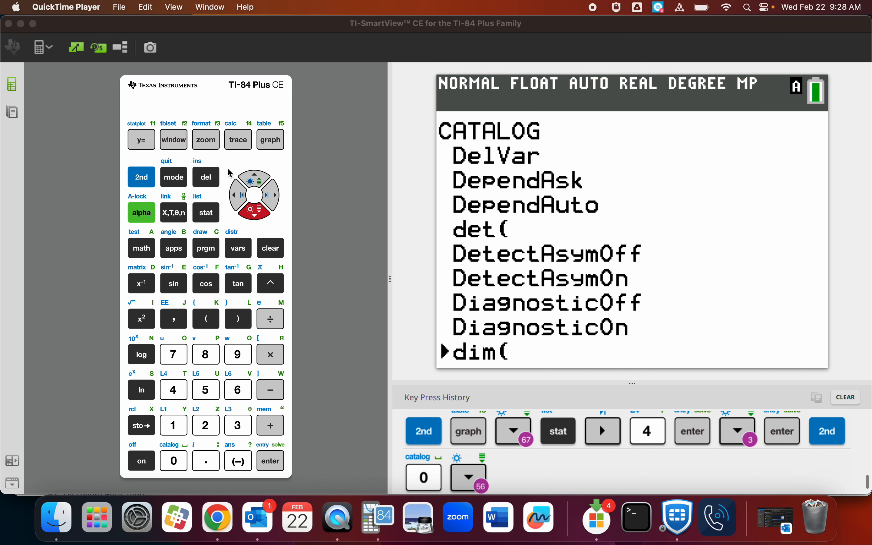